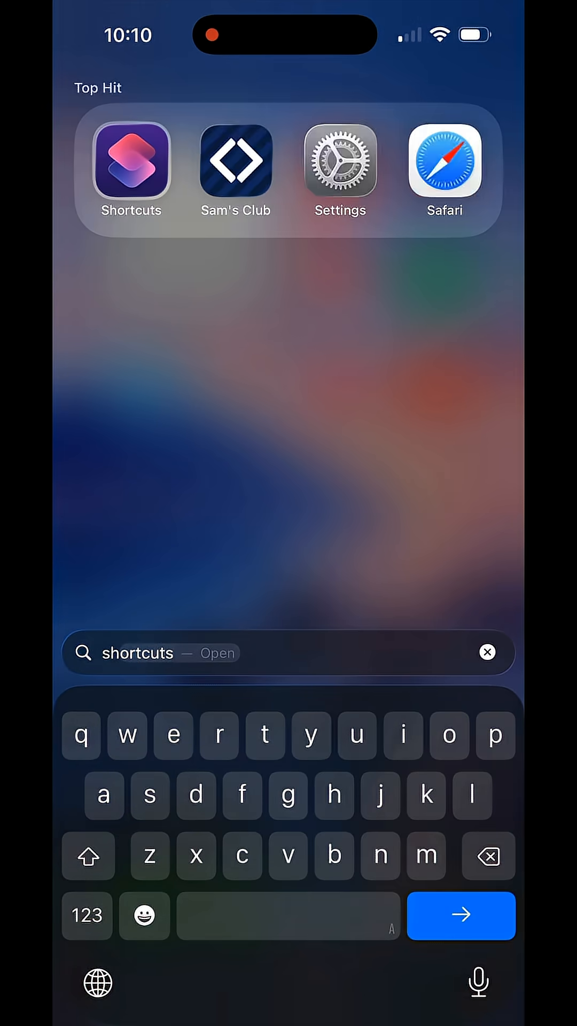
Step: Launch the Shortcuts app from the Spotlight Top Hit result
left_click(130, 161)
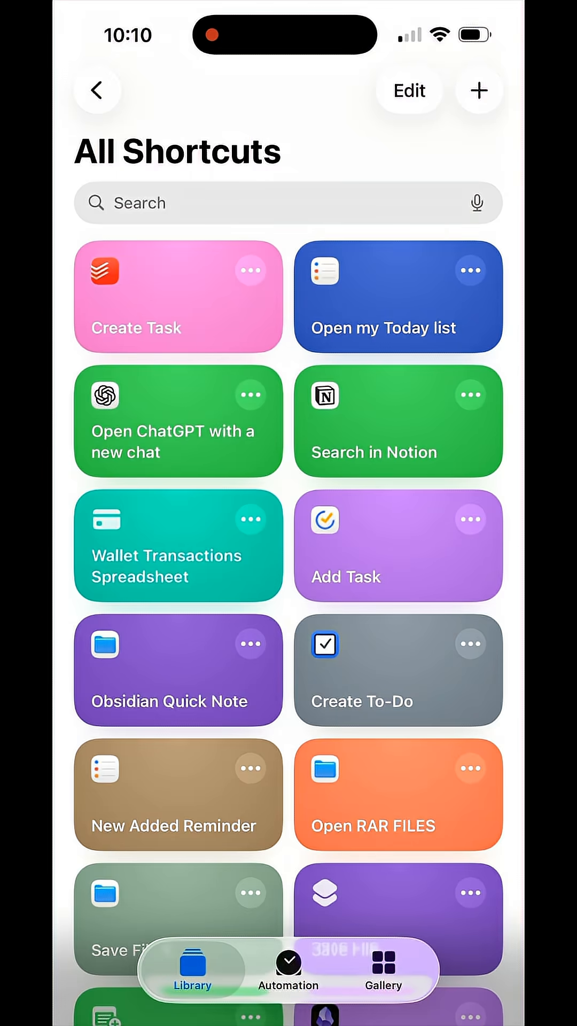
Step: Begin a new personal automation and scroll the trigger list down to Charger
left_click(288, 967)
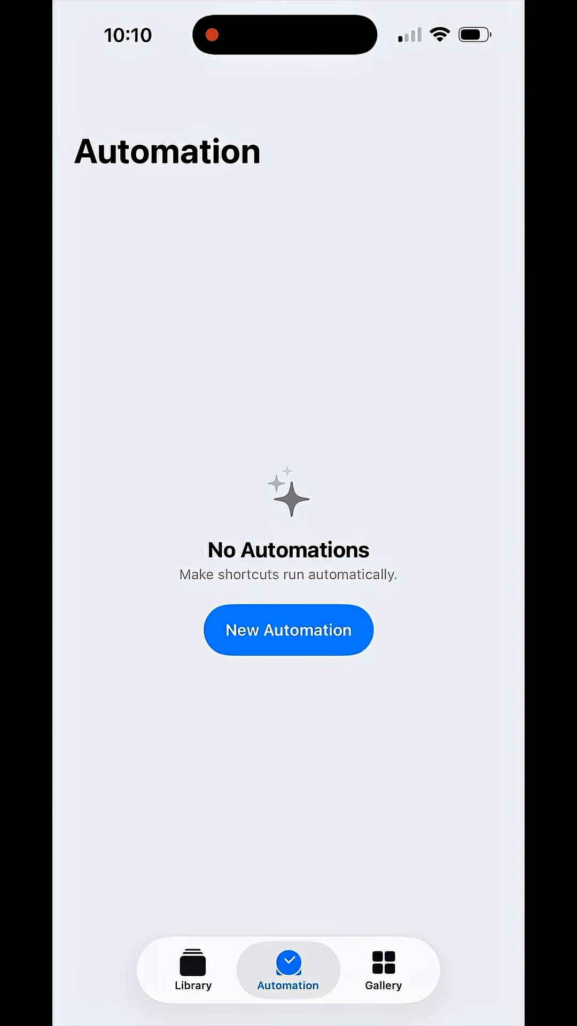
left_click(288, 630)
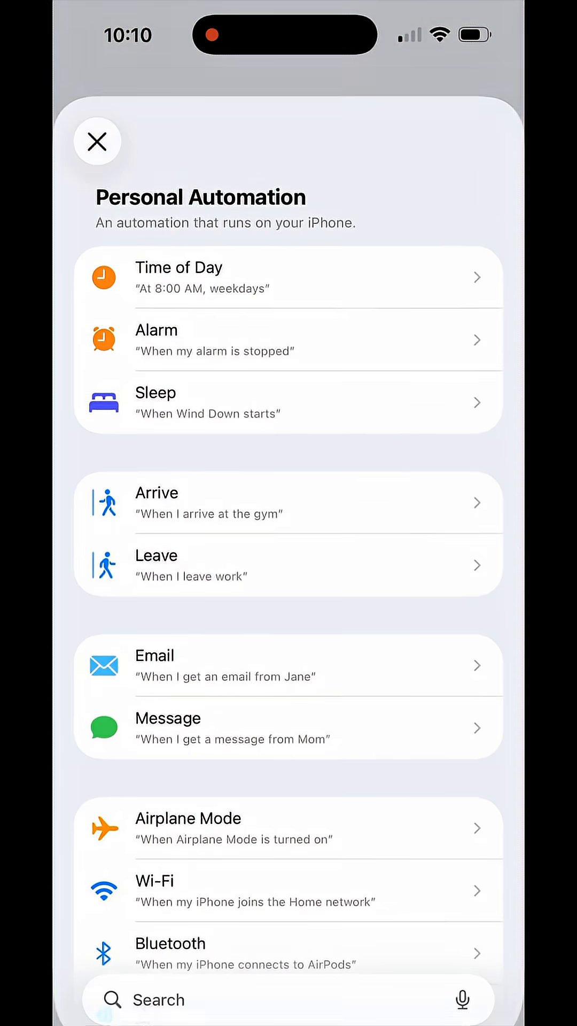
scroll("down", 3)
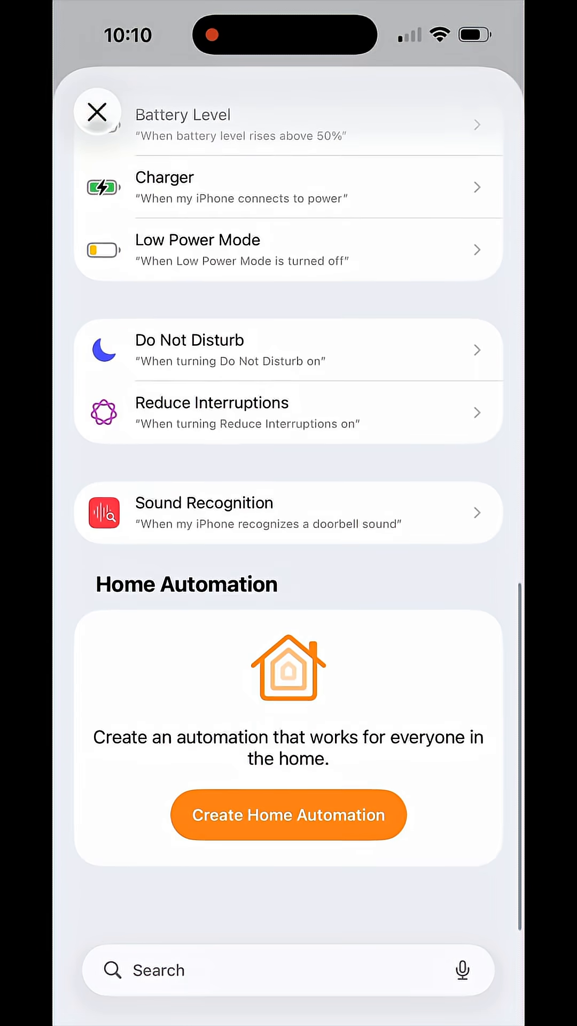
scroll("down", 3)
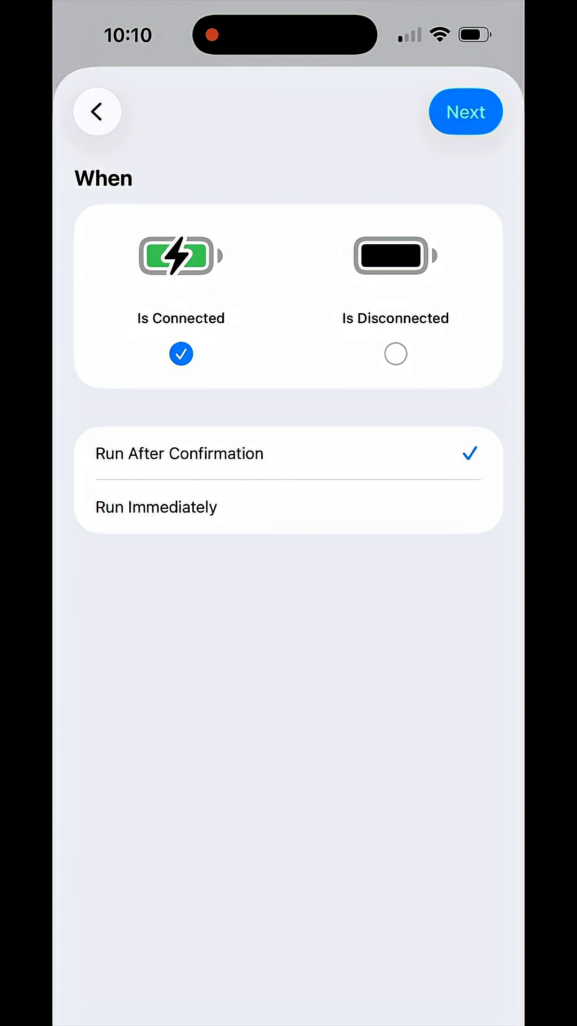
Step: Choose Run Immediately for Is Connected, then add a Speak Text action found by searching 'Spea'
left_click(156, 506)
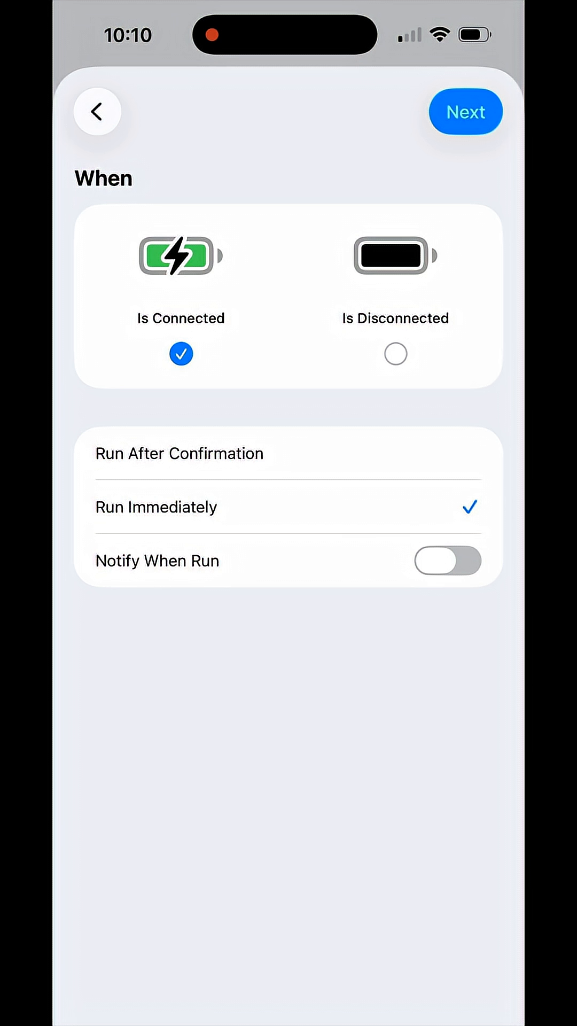
left_click(465, 111)
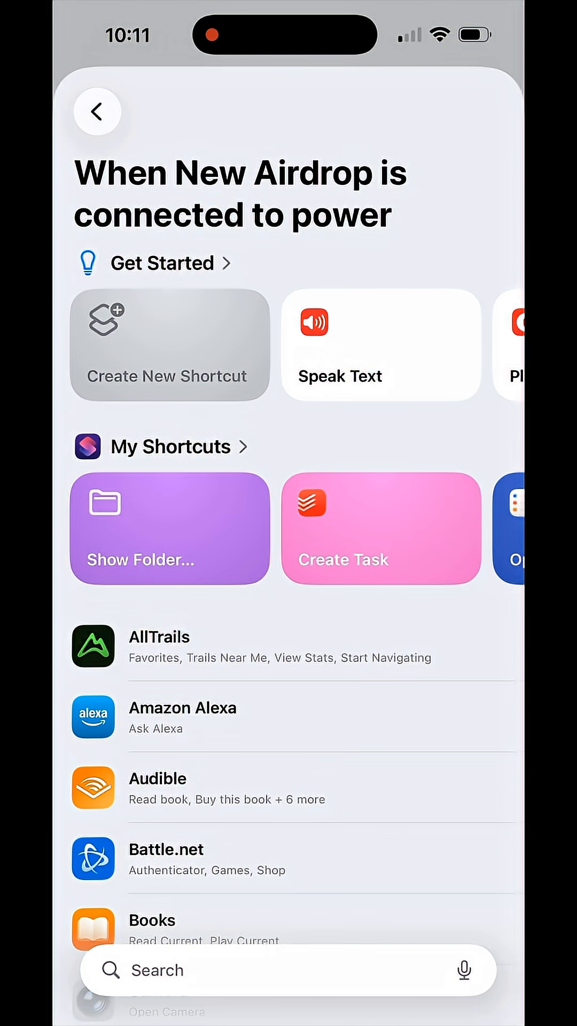
type("Spea")
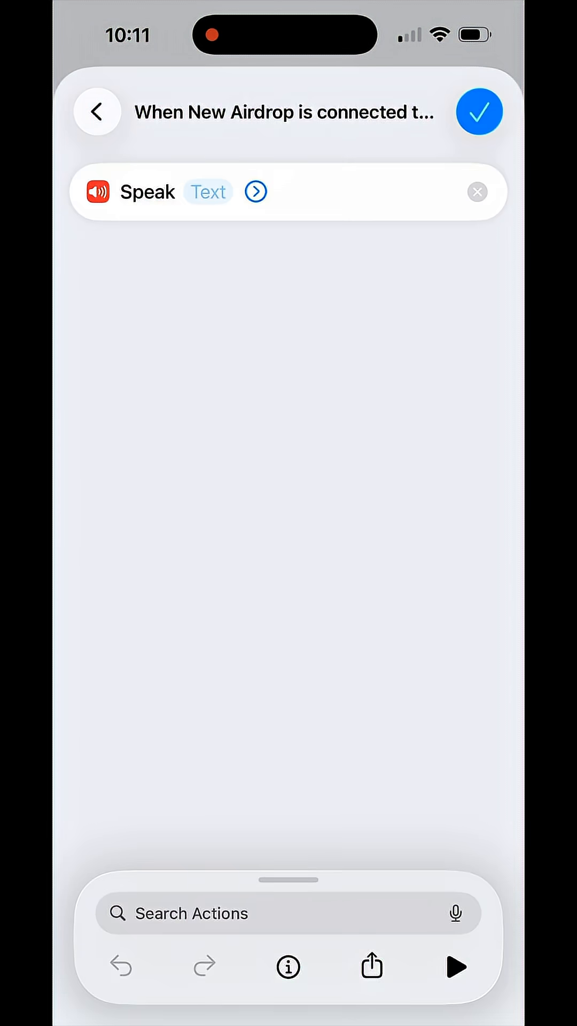
left_click(208, 191)
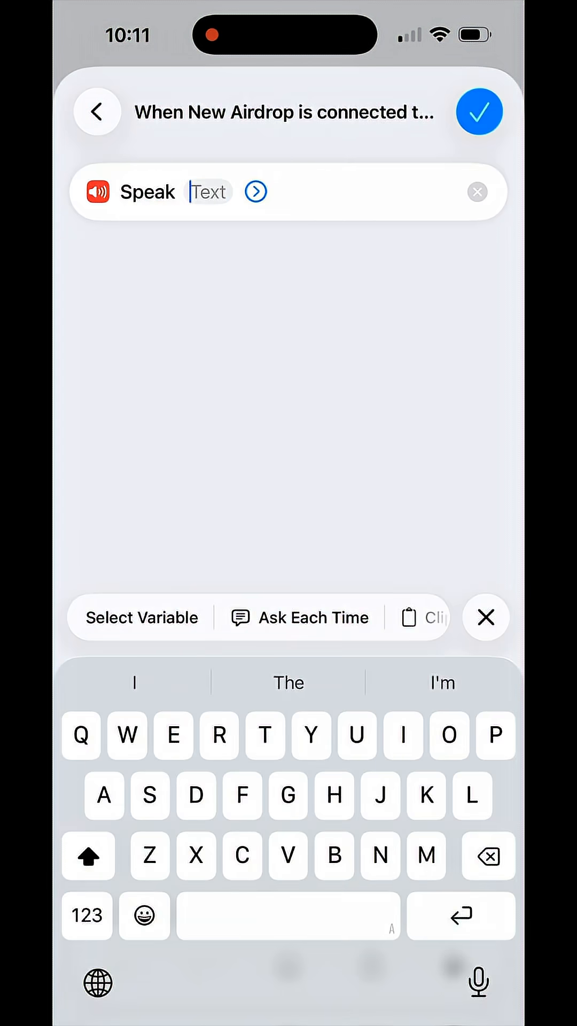
Step: Enter "If you let me die again, I'm calling Android." as the spoken phrase and save the automation
type("If you let me die again, I'm calling Android.")
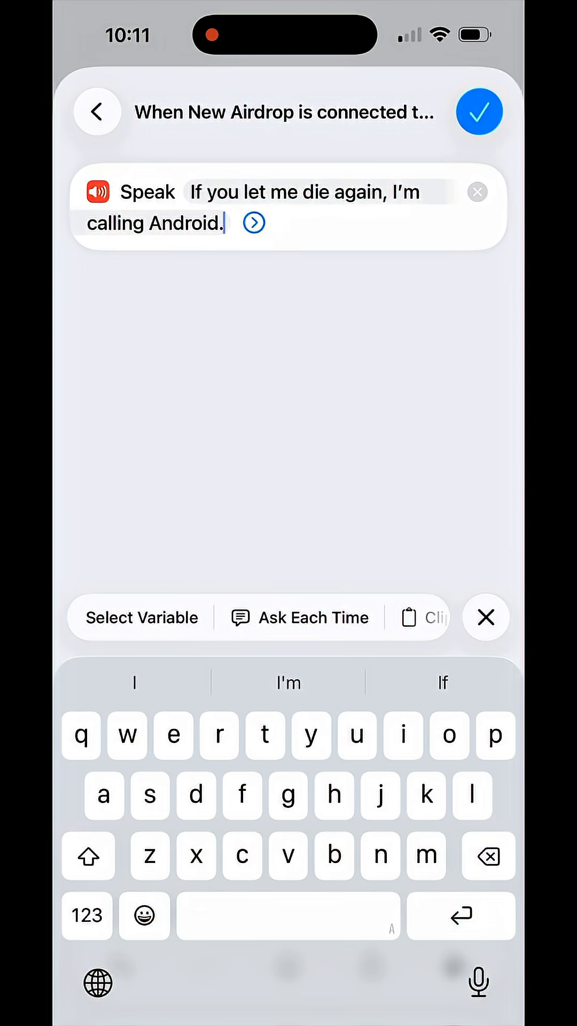
left_click(480, 111)
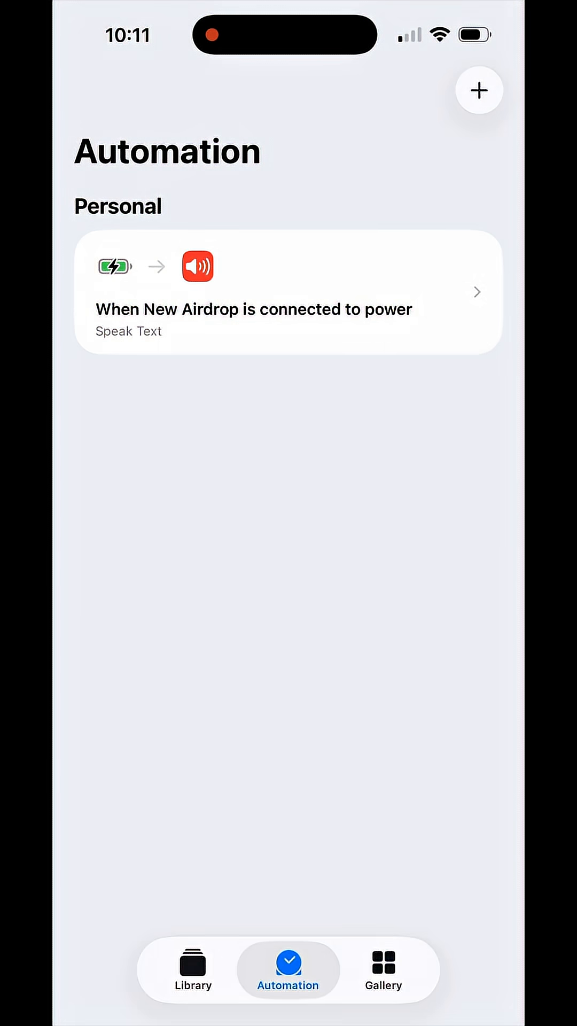